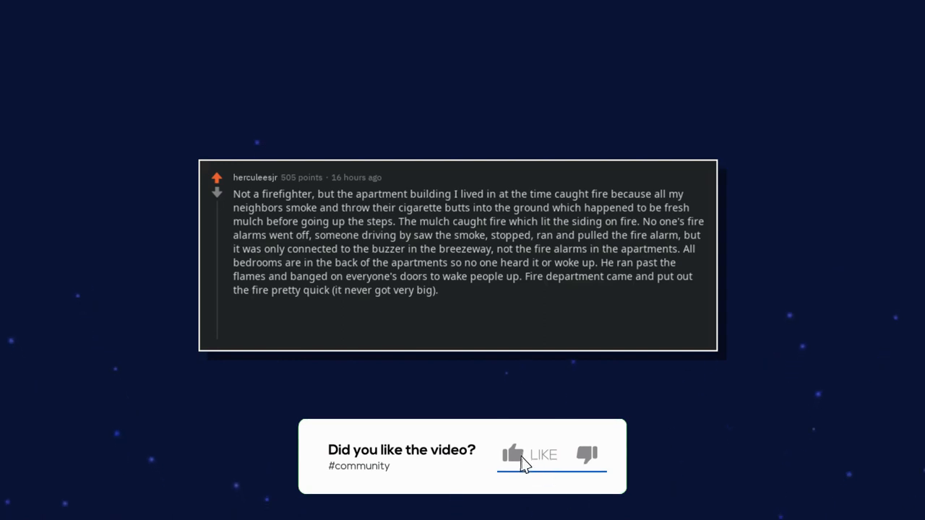
pyautogui.click(513, 454)
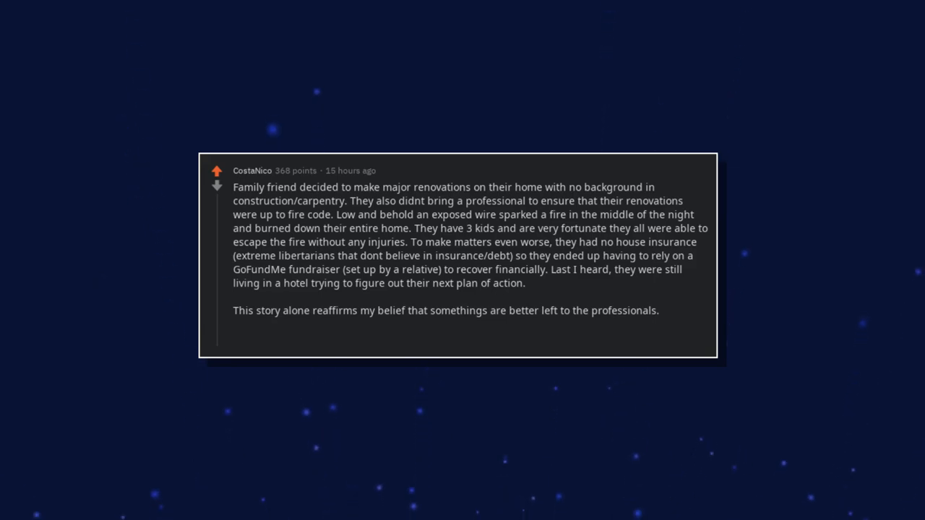
pyautogui.write('Even if youre trying to cut costs,')
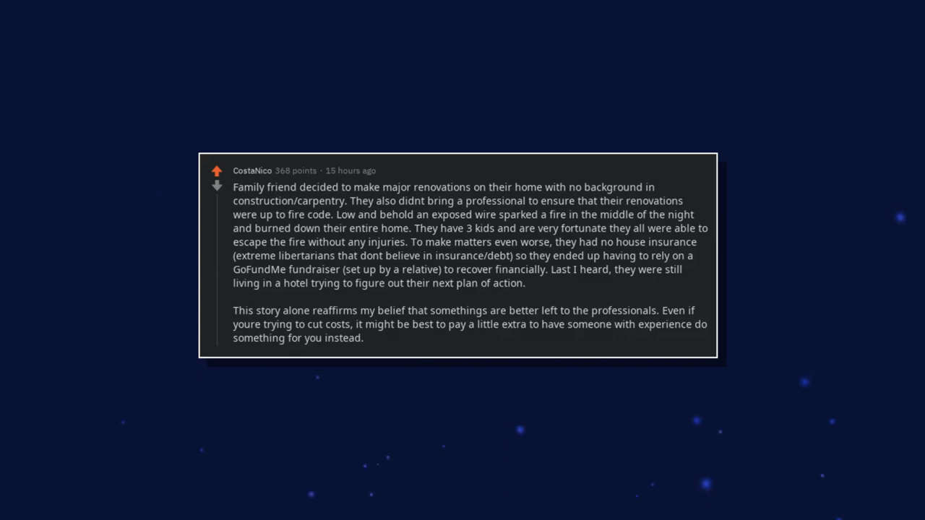
pyautogui.write('This avoids terrible situations like this.')
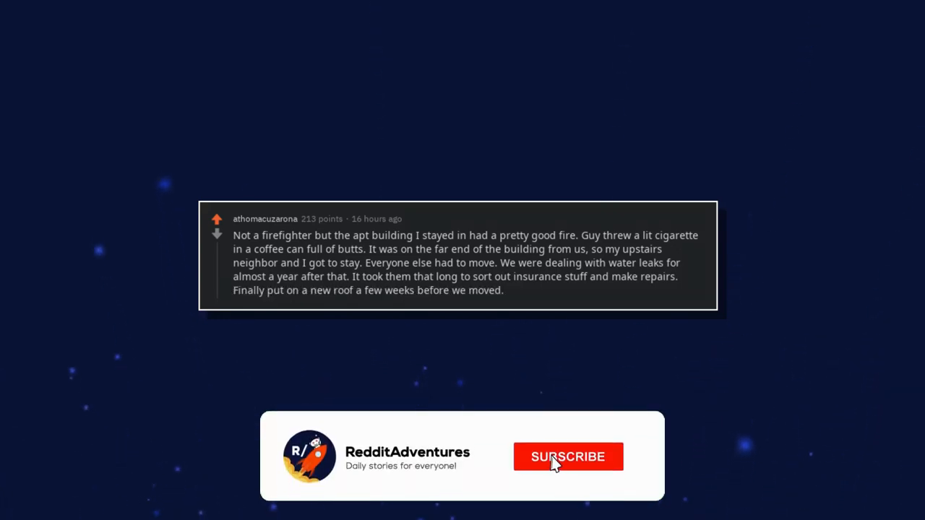
pyautogui.click(567, 456)
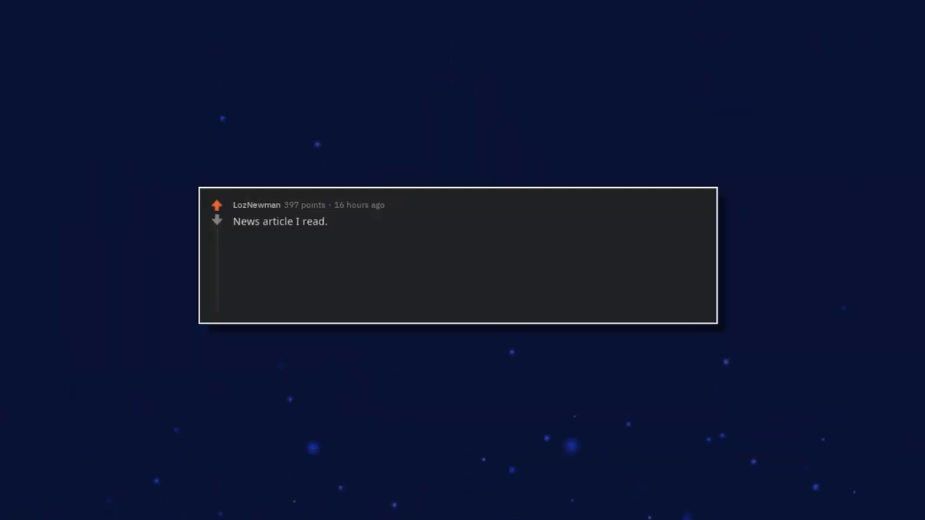
pyautogui.write('One guy had a fish bowl in his garden shed.')
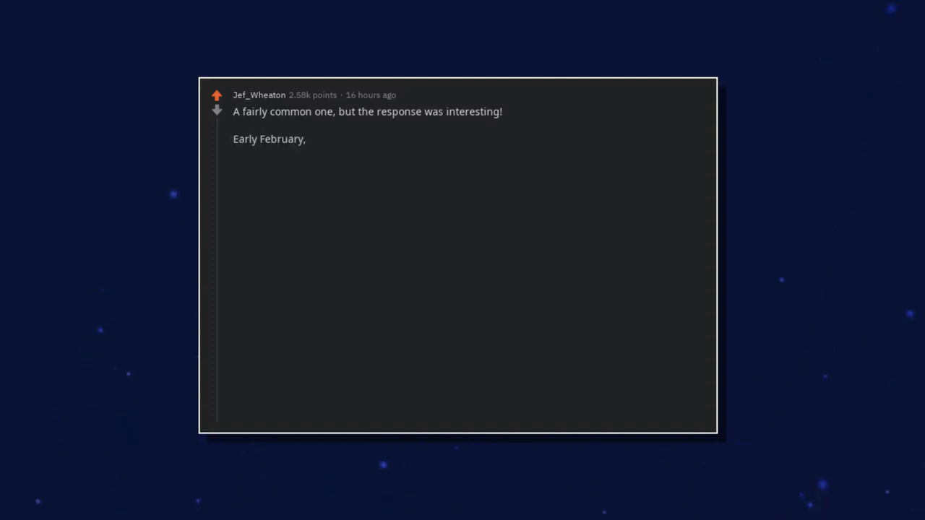
pyautogui.write("Western PA. Guy's pipes freeze on the coldest day of the year, -8F.")
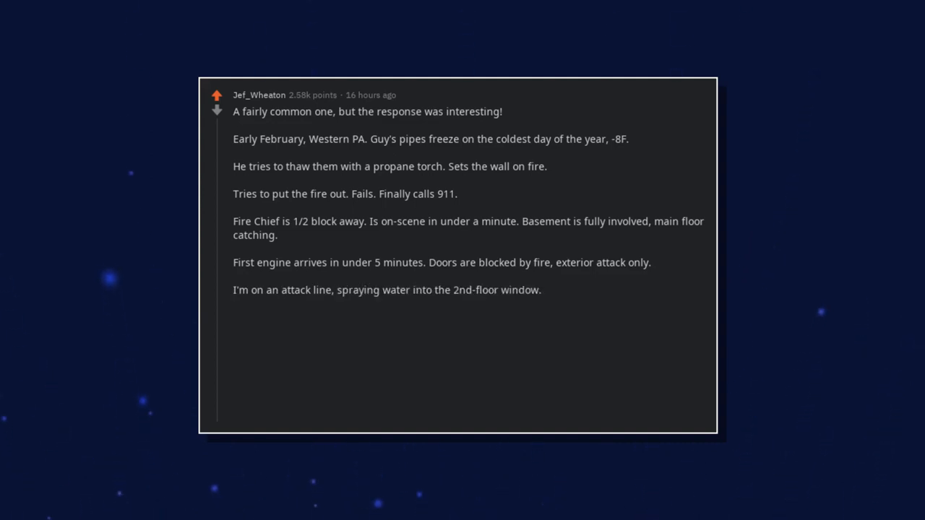
pyautogui.write('After 40 minutes,')
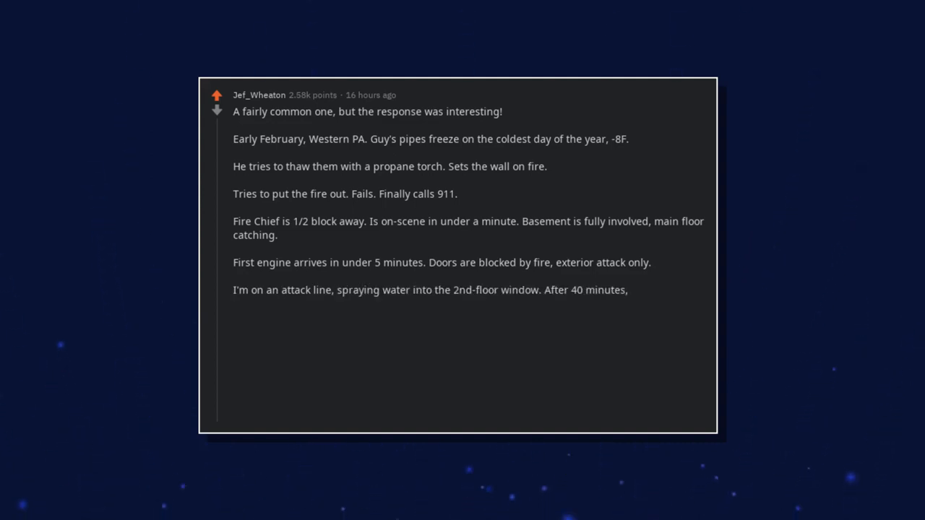